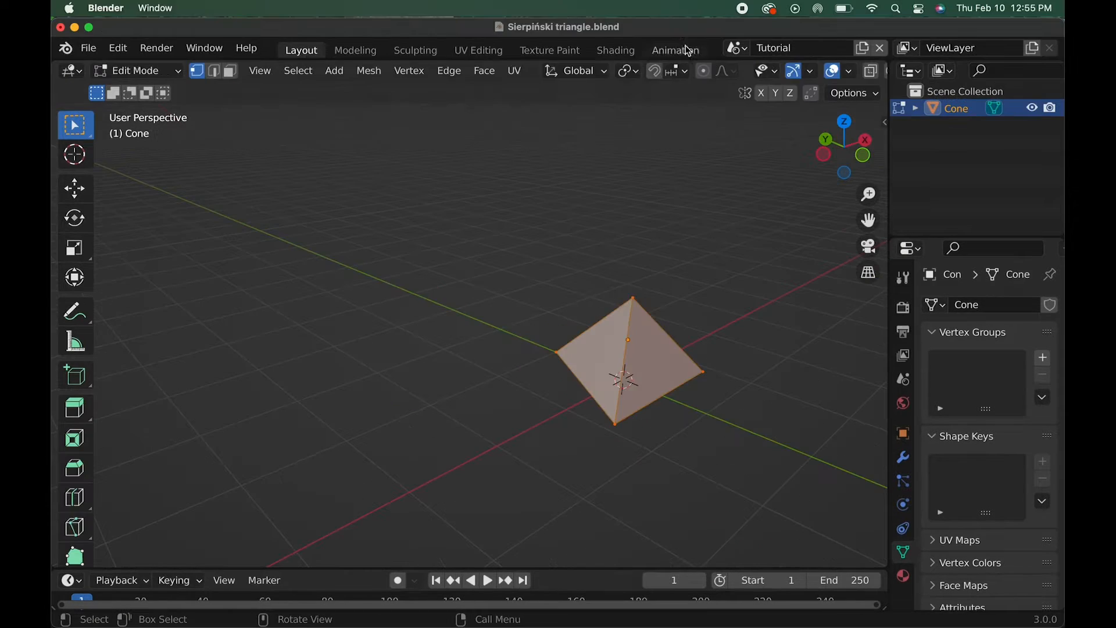
- Add a three-sided cone with 1 m base radius, 0 m top radius and 1 m depth
left_click(666, 70)
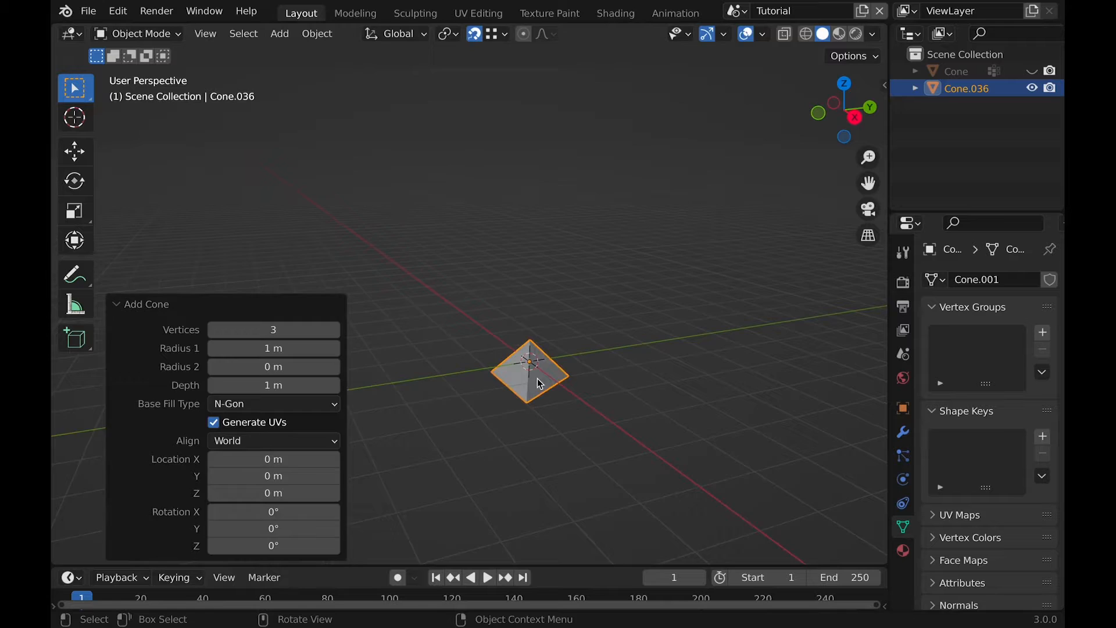
- In Edit Mode, duplicate the pyramid and snap copies into stacked fractal levels
key("Tab")
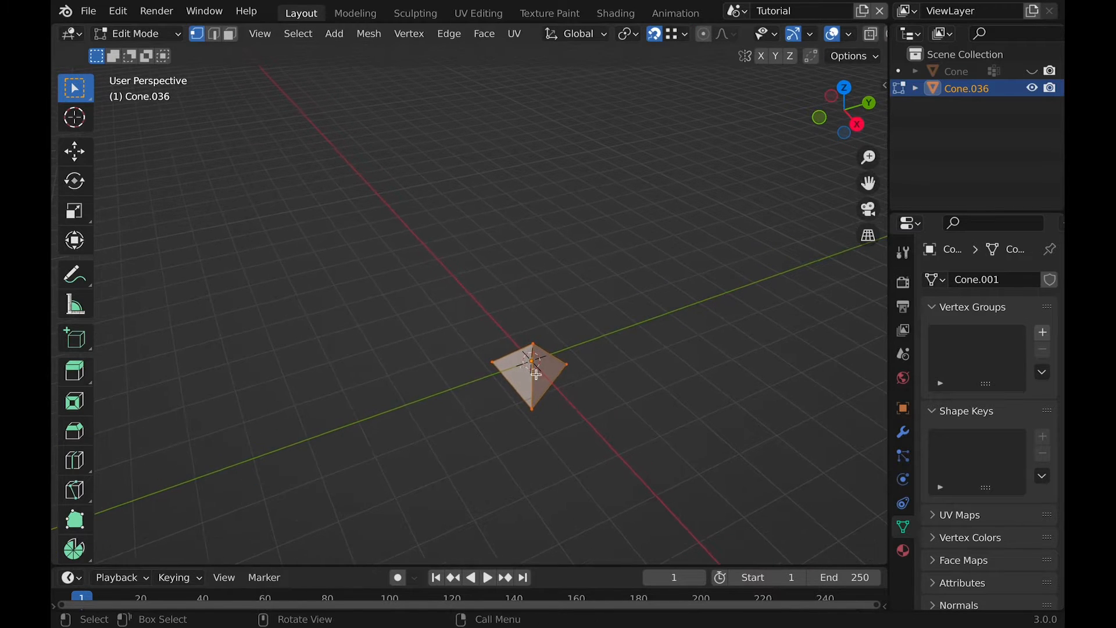
left_click_drag(533, 370, 462, 363)
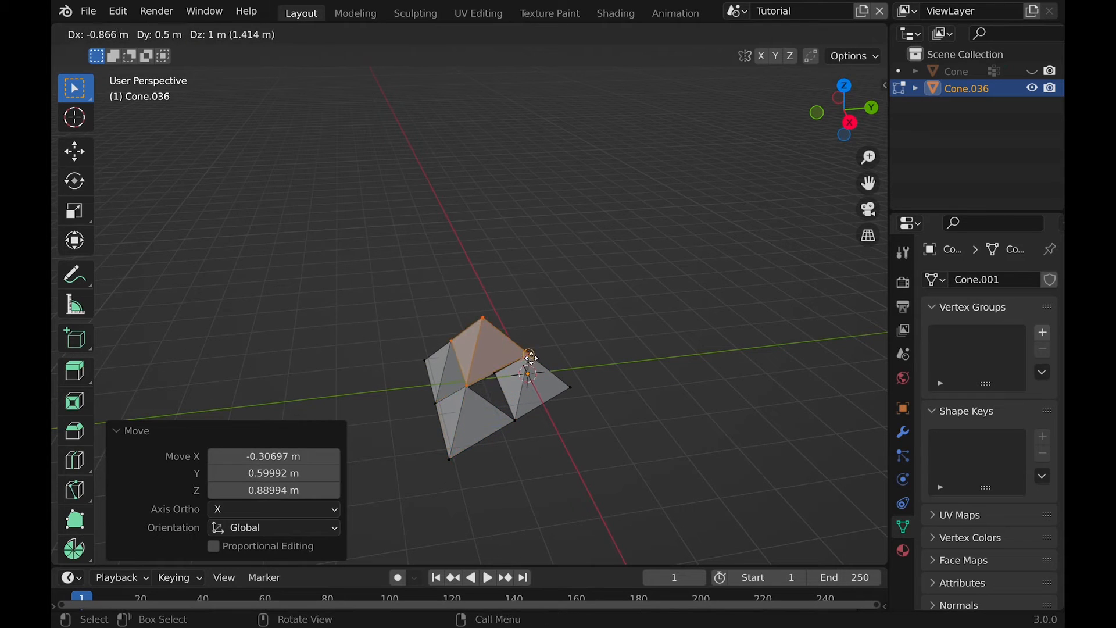
key("Tab")
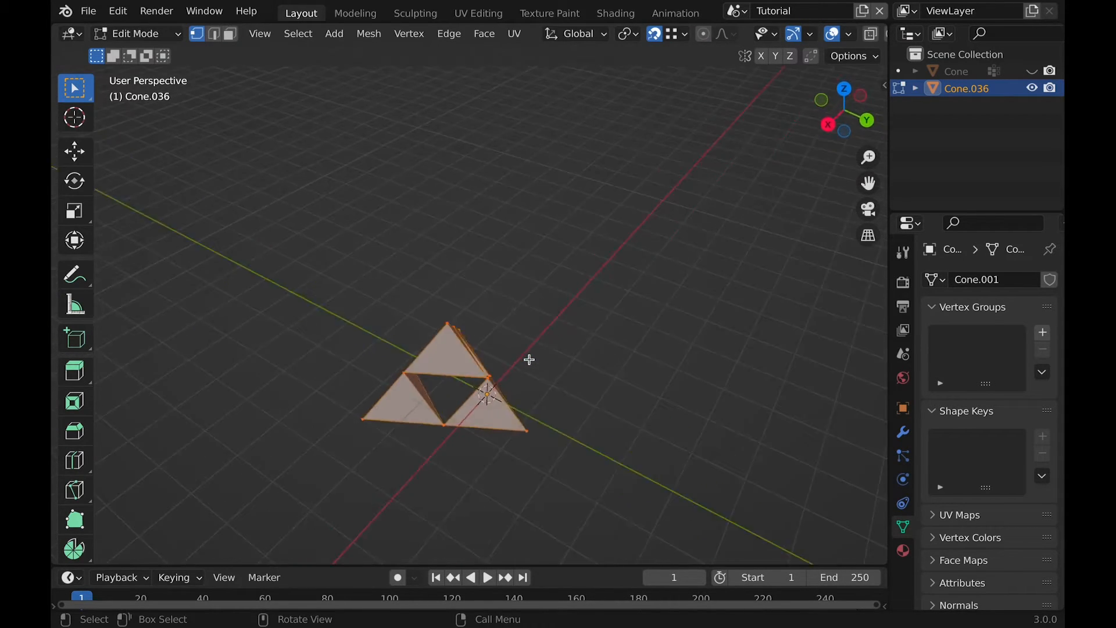
left_click_drag(487, 395, 391, 285)
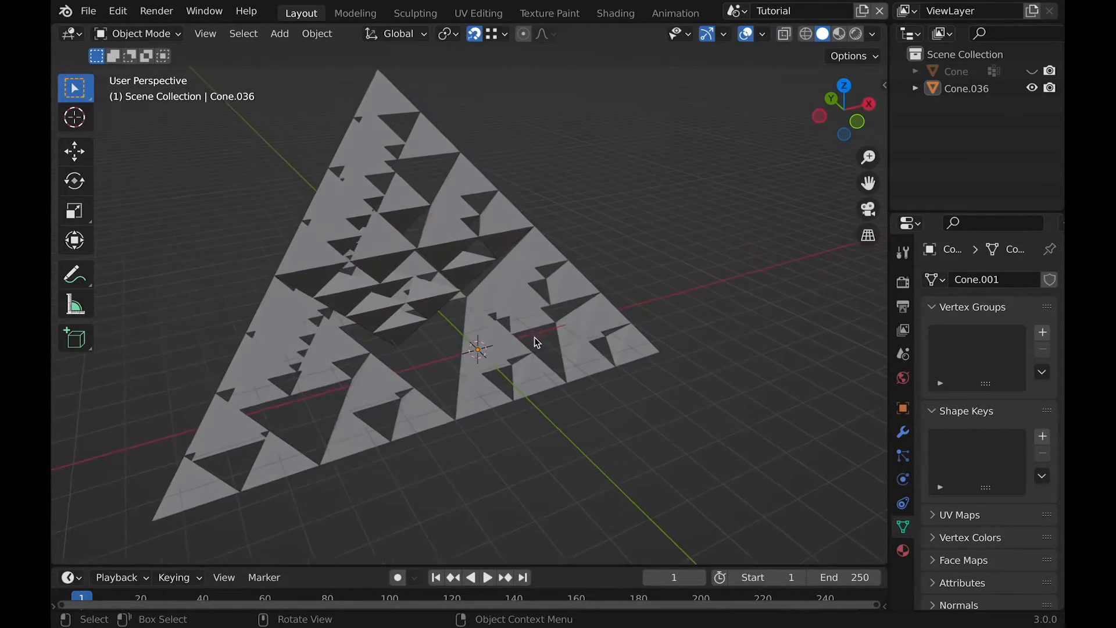
- Select the fractal pyramid and merge its overlapping vertices by distance, removing 171
left_click(958, 279)
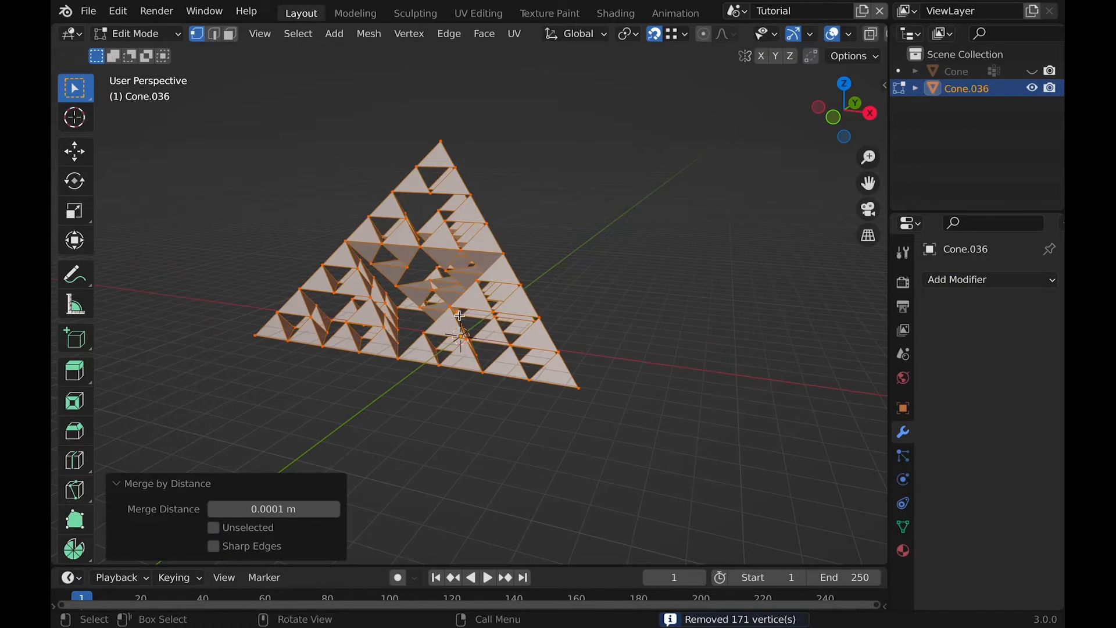
left_click(988, 279)
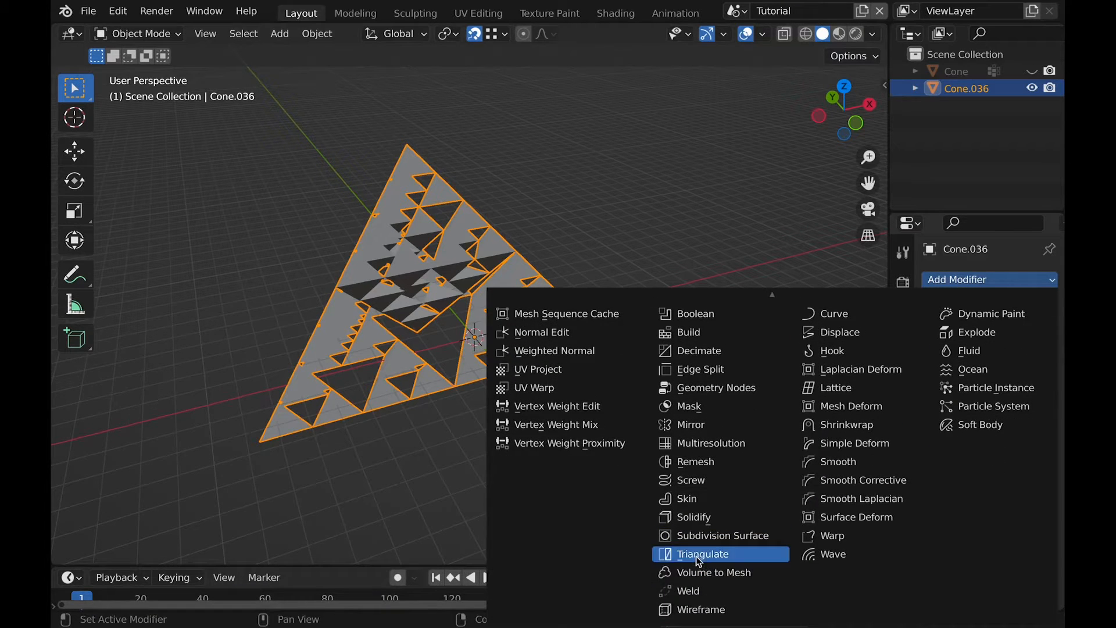
mouse_move(719, 536)
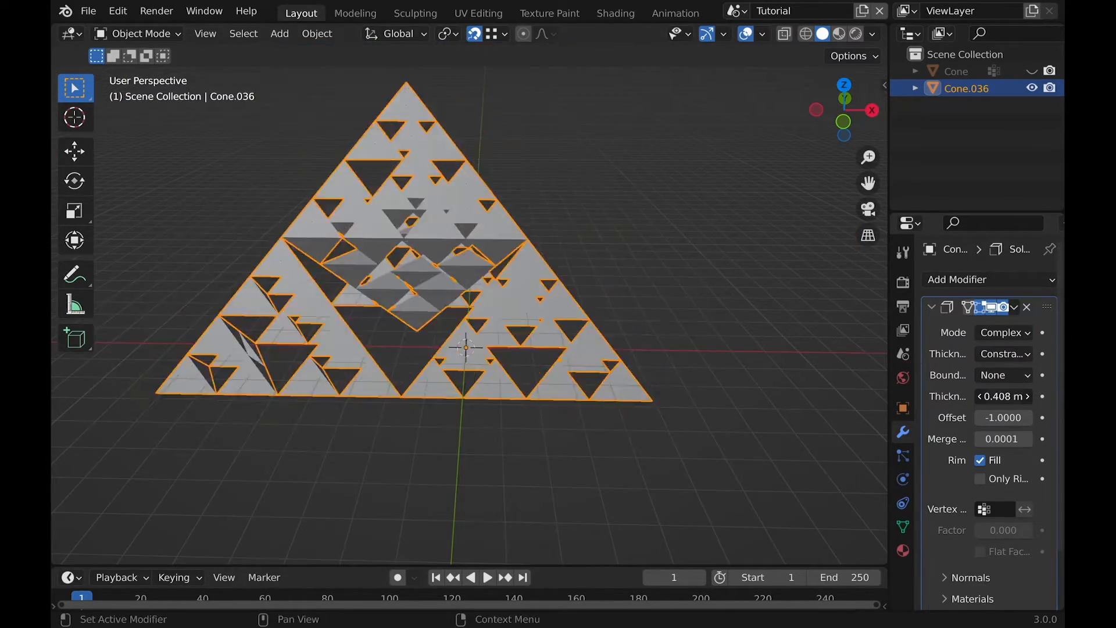
- Add a Solidify modifier with Complex mode, offset -1 and rim fill enabled
key("Tab")
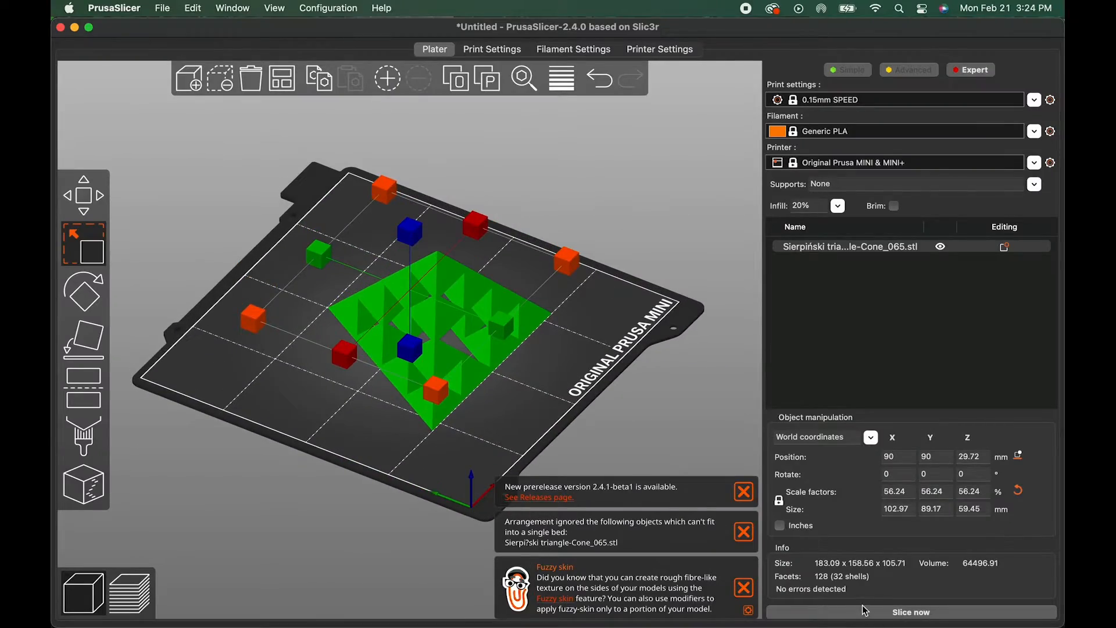
- Slice the 98%-scale pyramid and scrub the layer slider to inspect the hollow walls
left_click(911, 612)
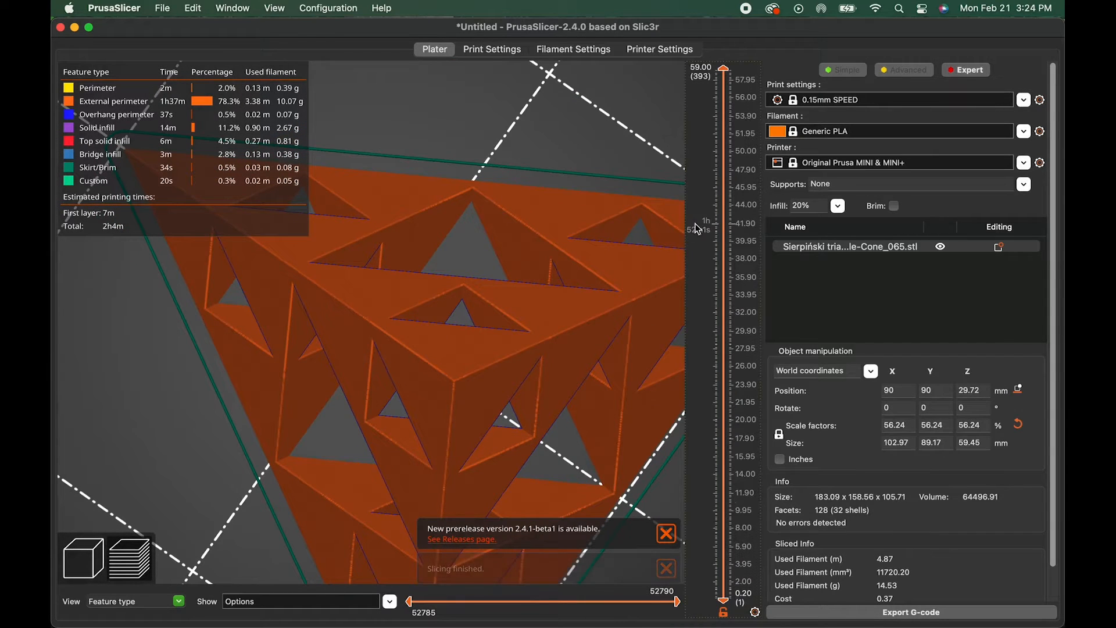
left_click_drag(723, 67, 723, 114)
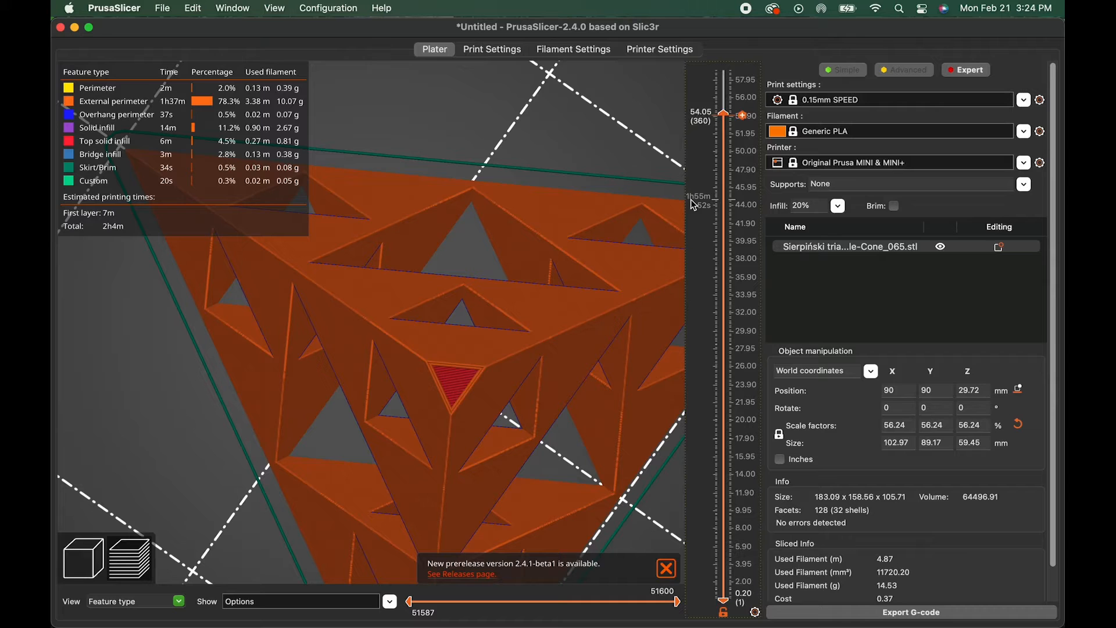
left_click_drag(722, 113, 722, 231)
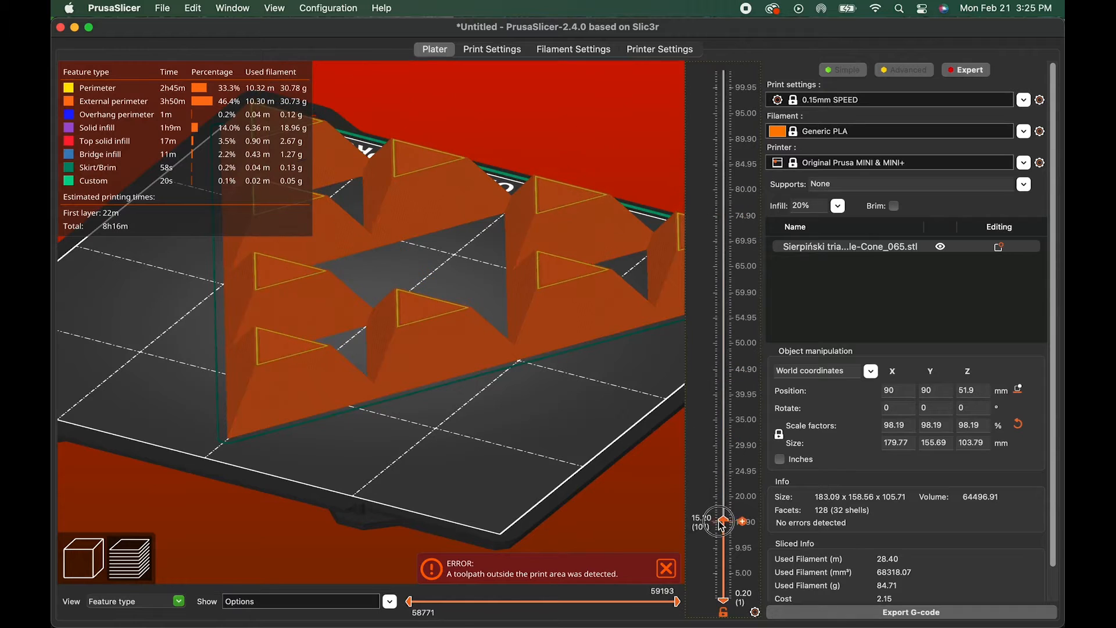
left_click_drag(717, 519, 717, 546)
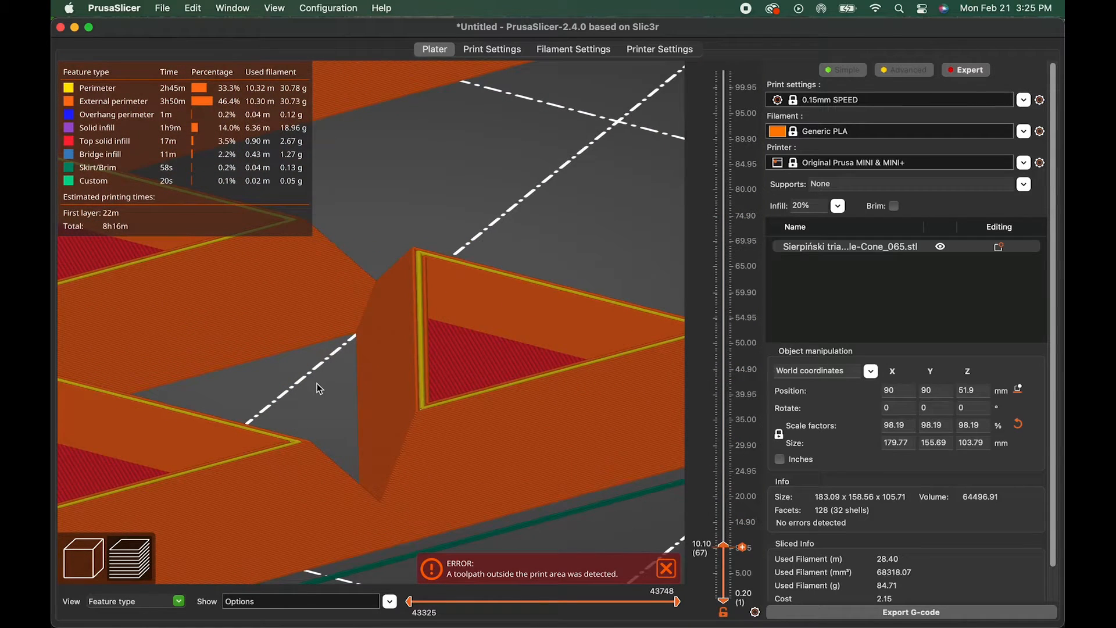
left_click_drag(725, 548, 725, 530)
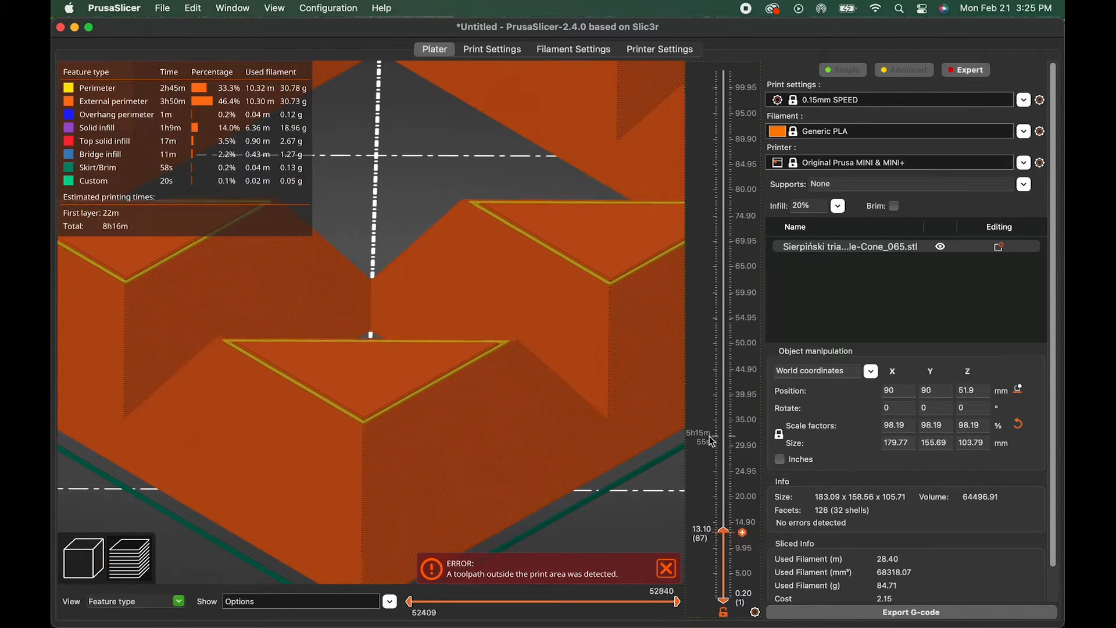
left_click_drag(725, 530, 725, 572)
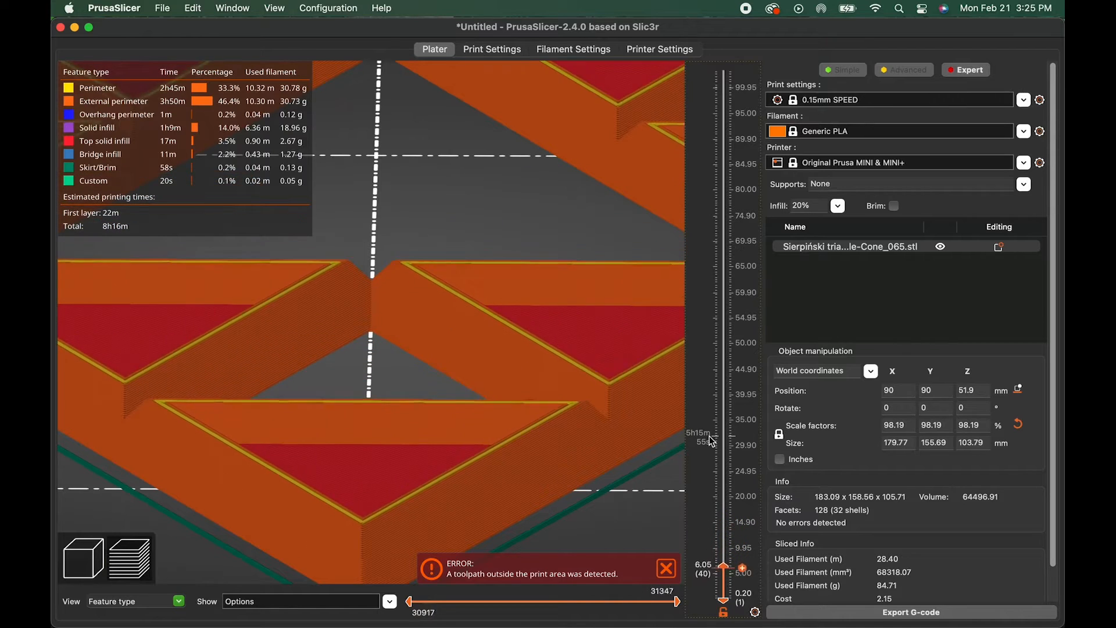
left_click_drag(725, 573, 725, 522)
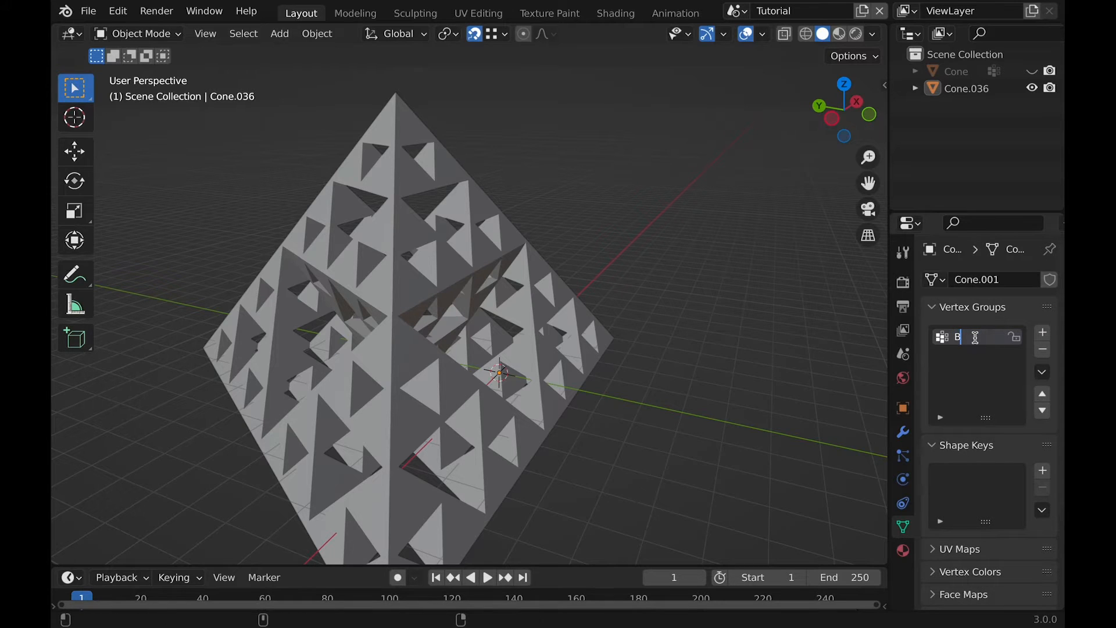
- Name a new vertex group 'Inner' and apply the -0.05 m Solidify modifier
type("Inner")
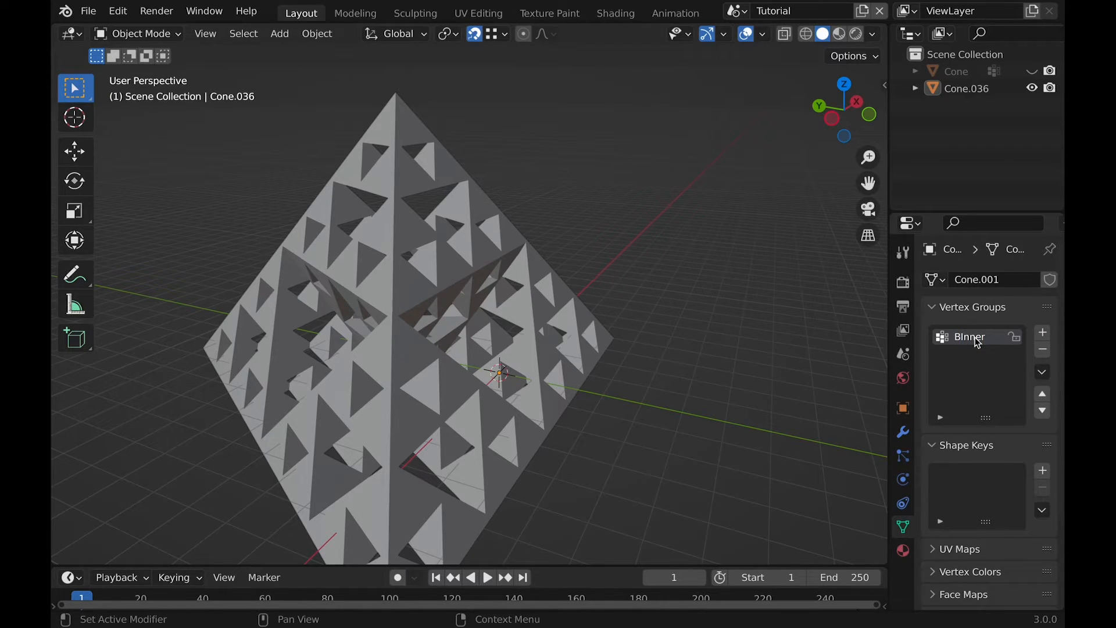
left_click(903, 432)
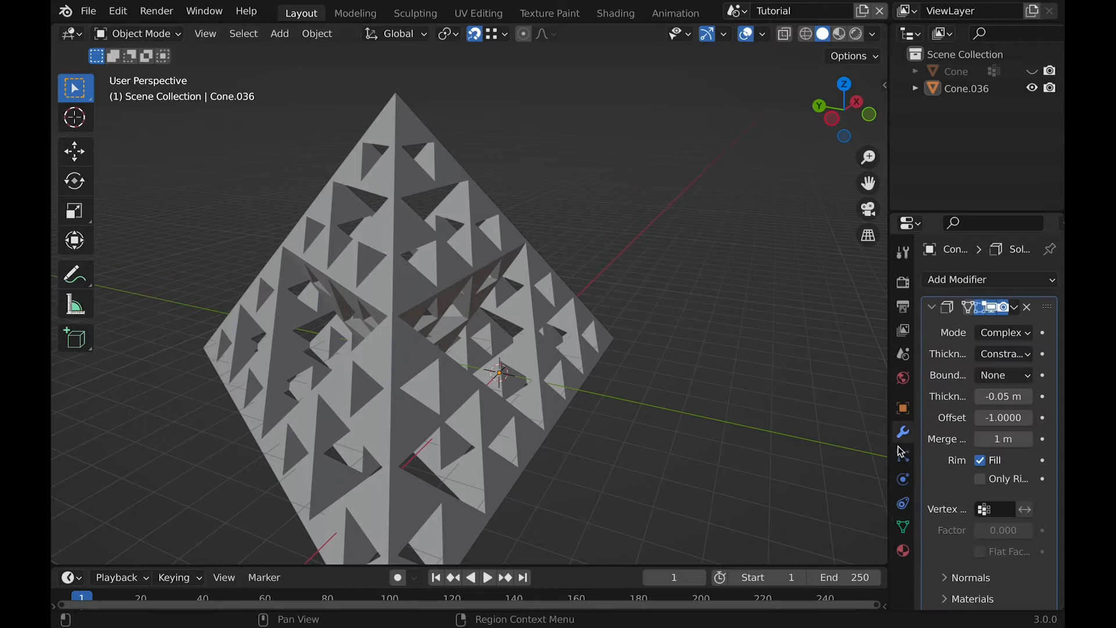
scroll("down", 3)
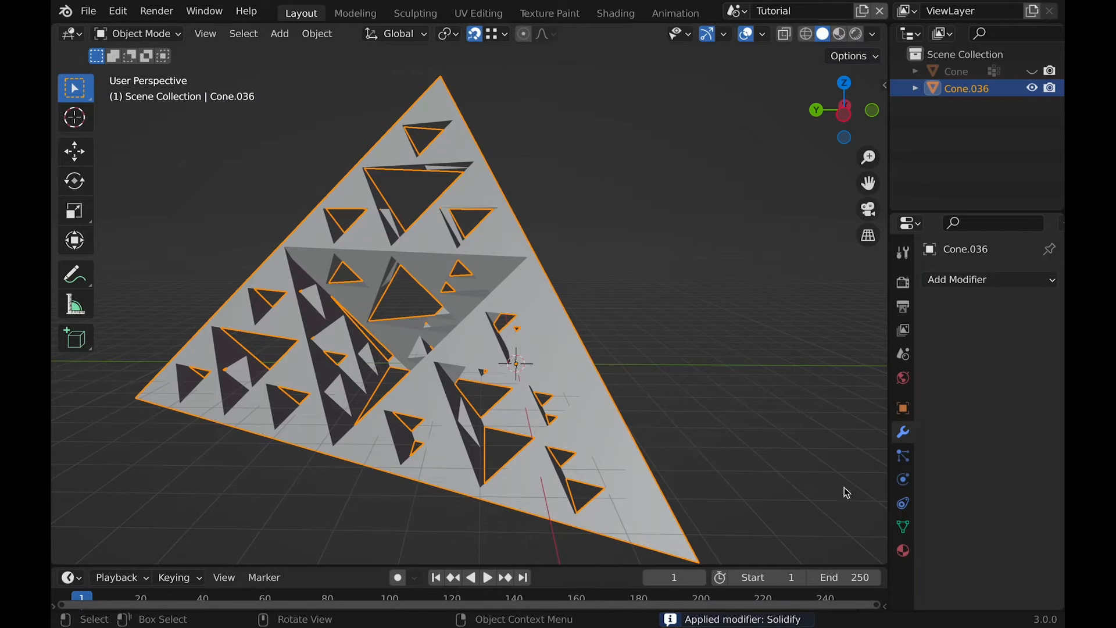
- Show the pyramid as X-ray wireframe from Front Orthographic and enter Edit Mode
key("Tab")
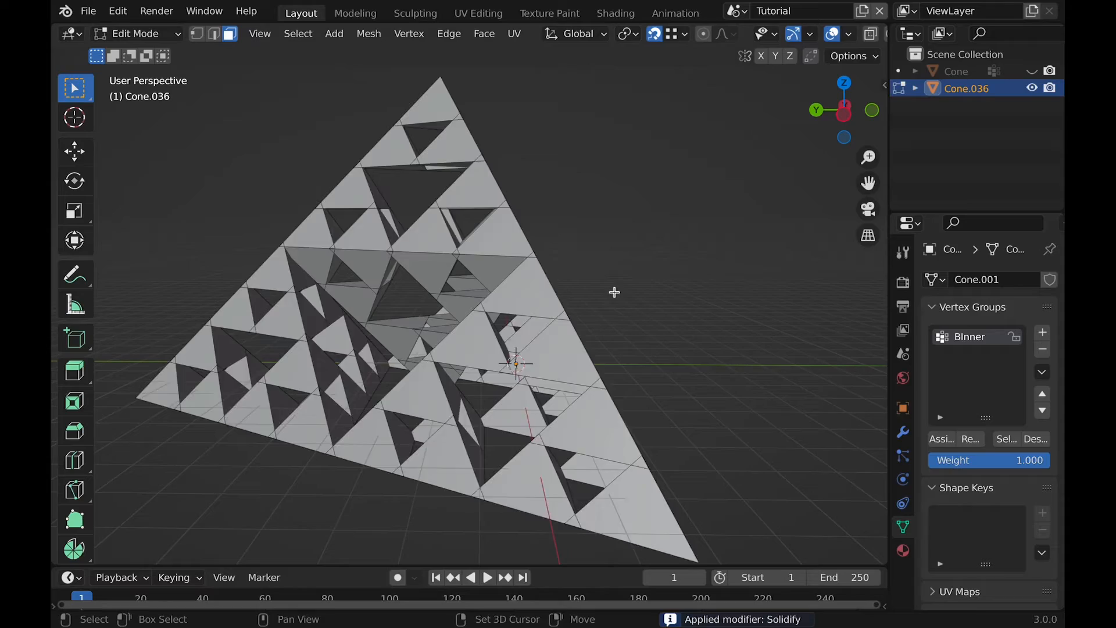
key("Tab")
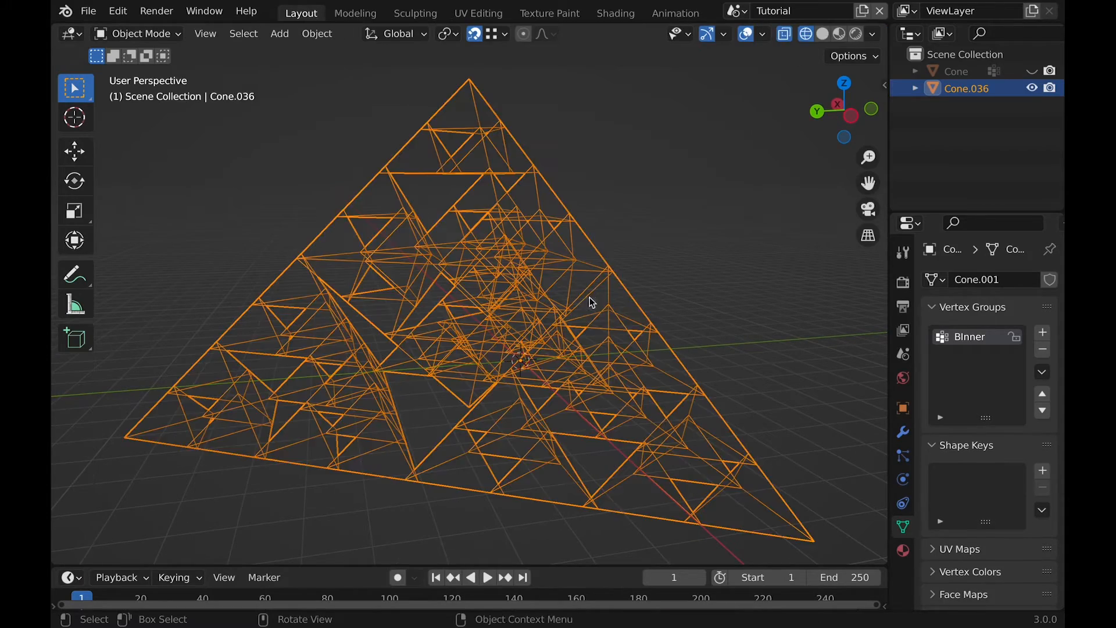
left_click(822, 34)
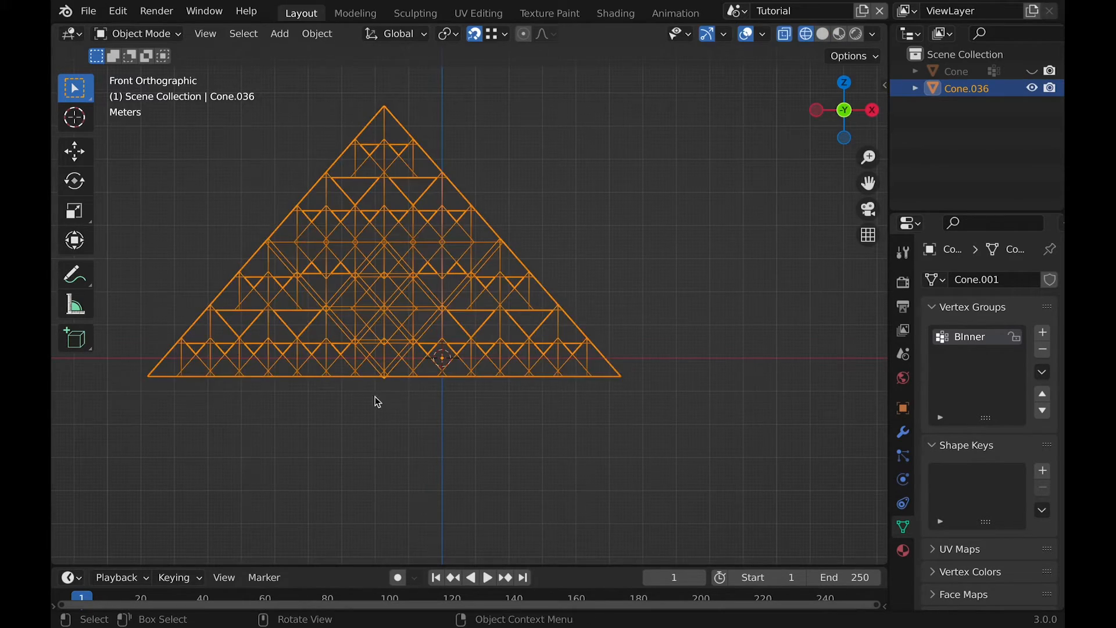
key("Tab")
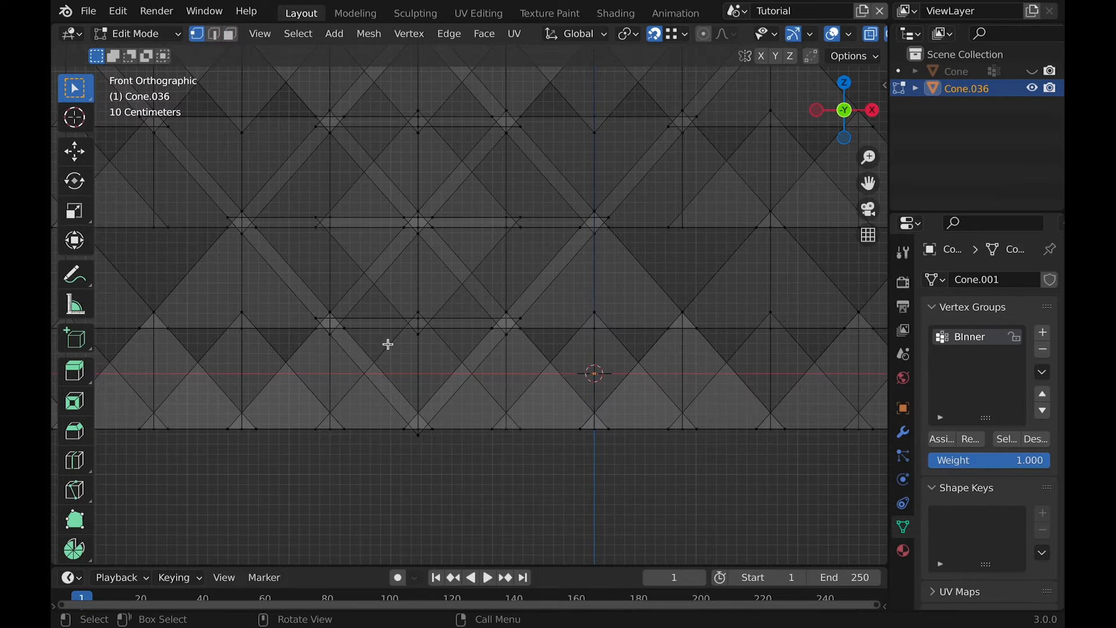
scroll("down", 3)
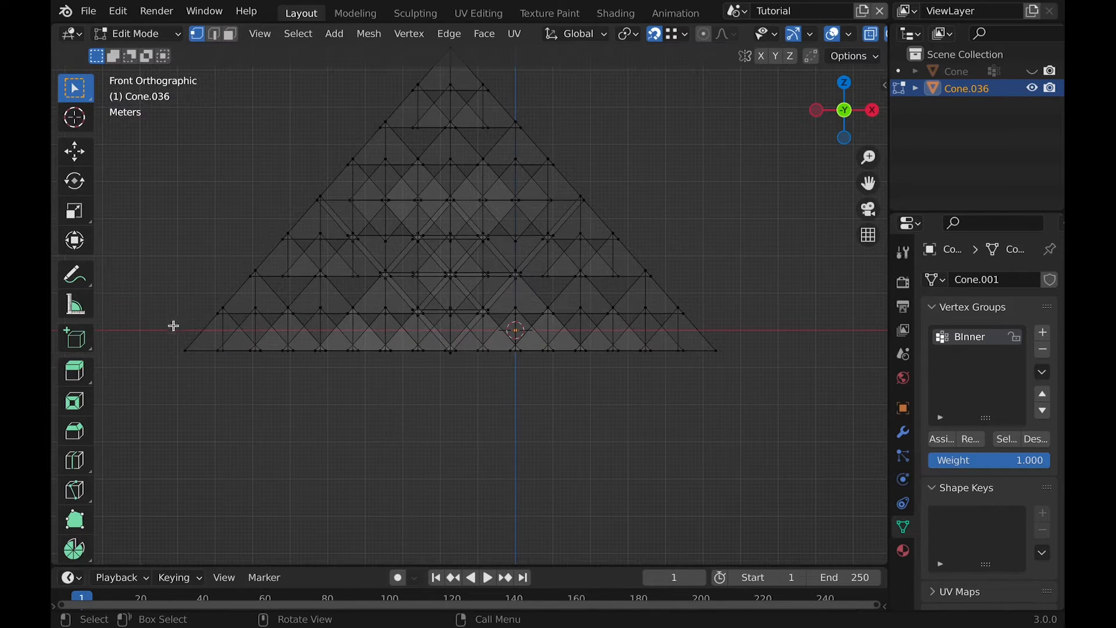